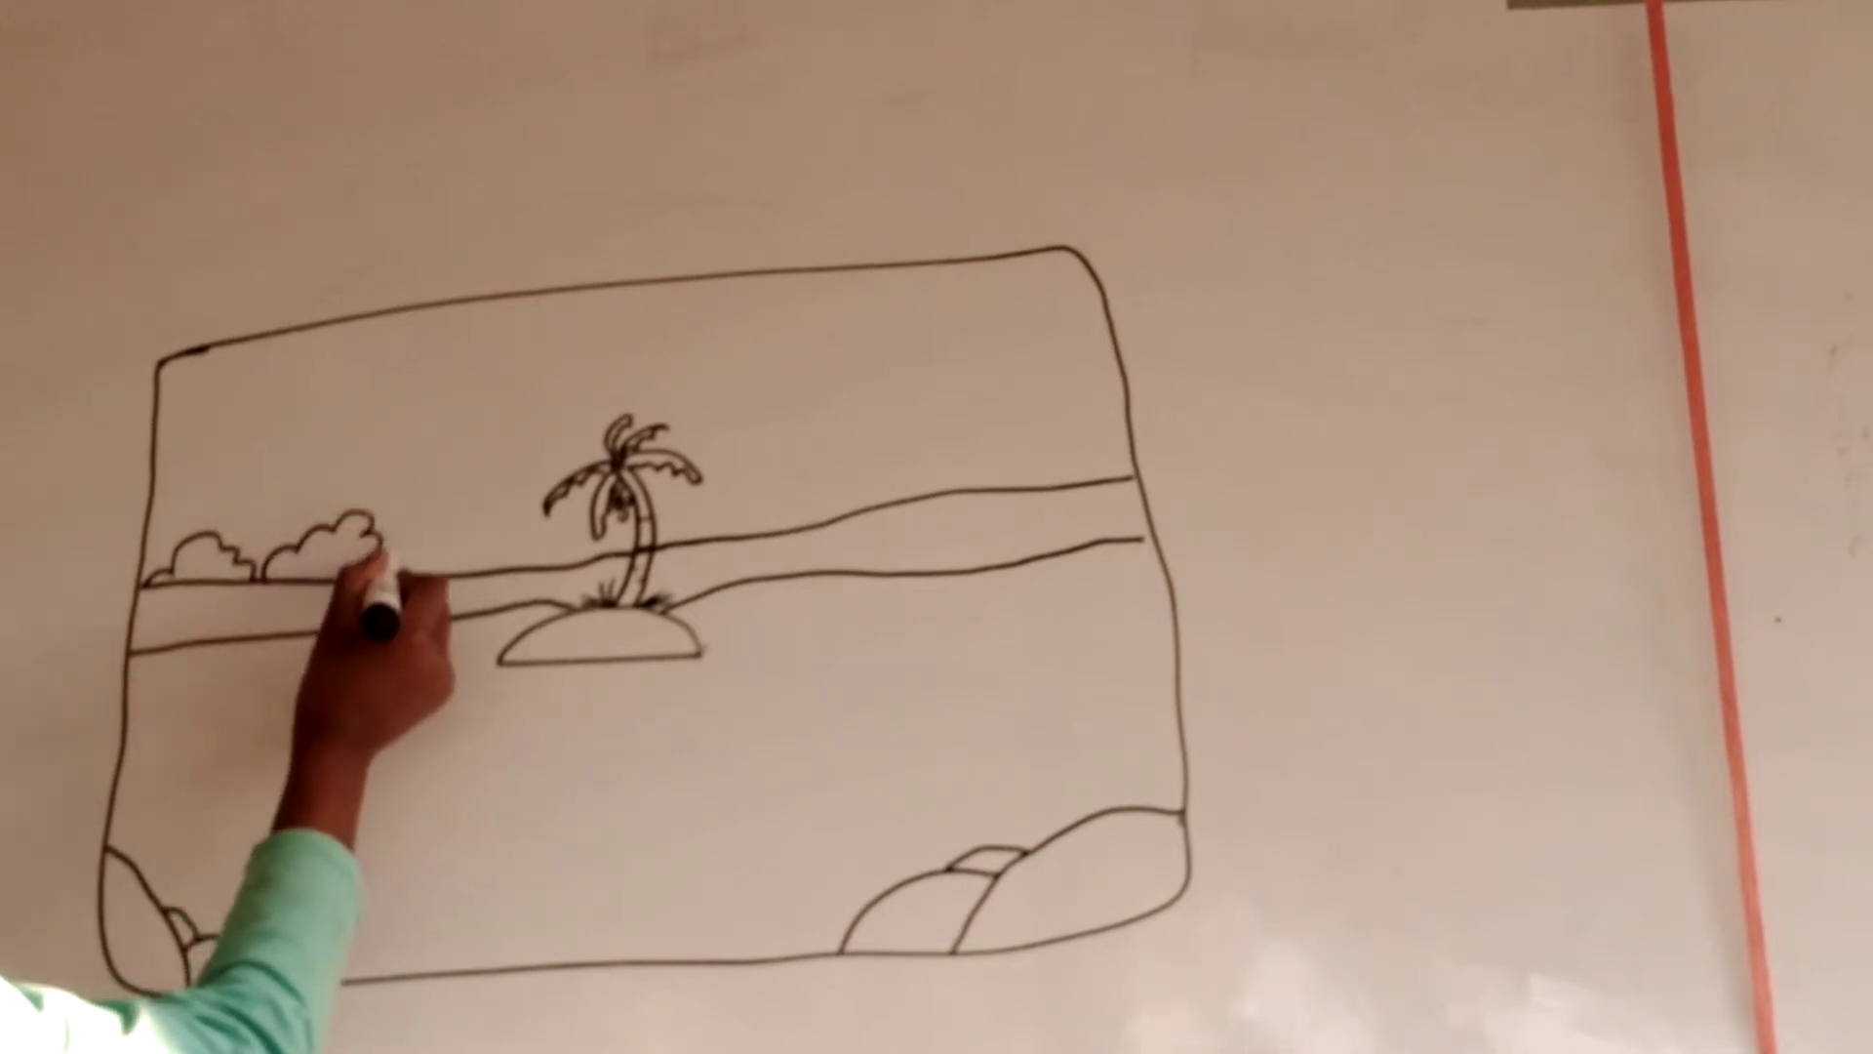
drag(394, 586, 525, 585)
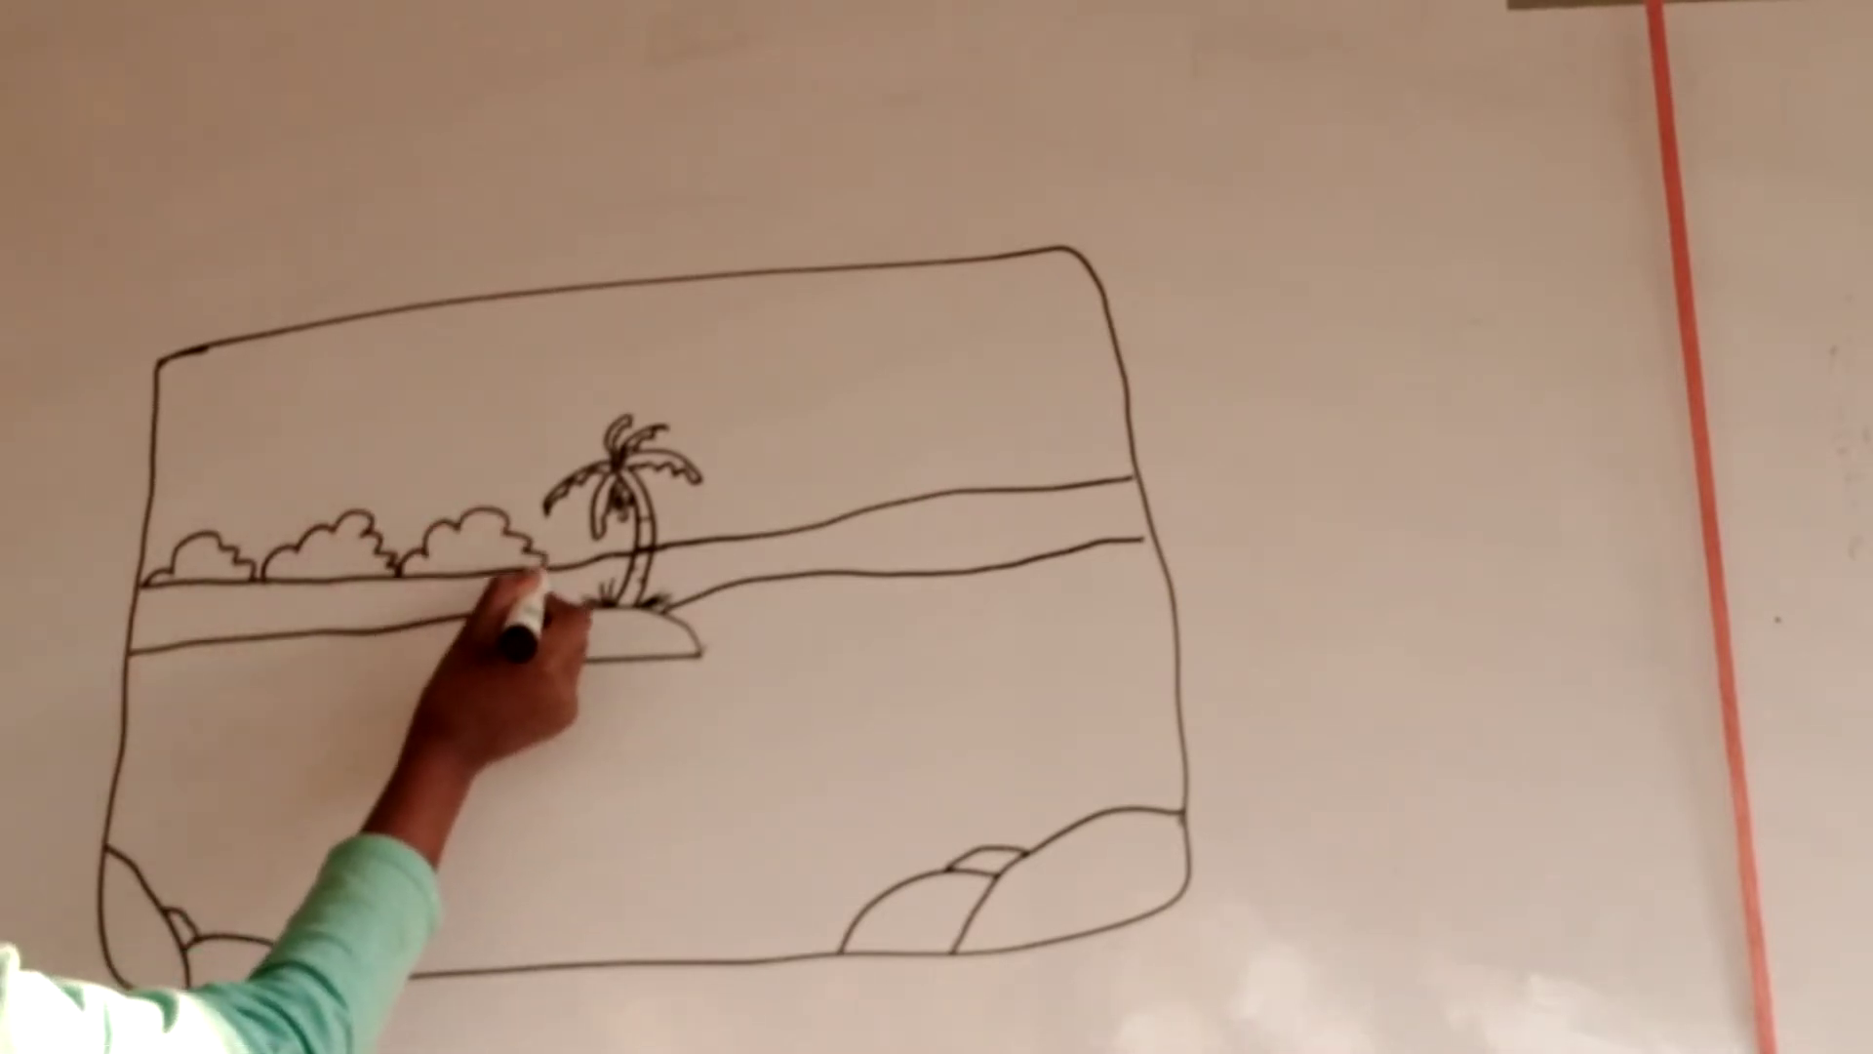